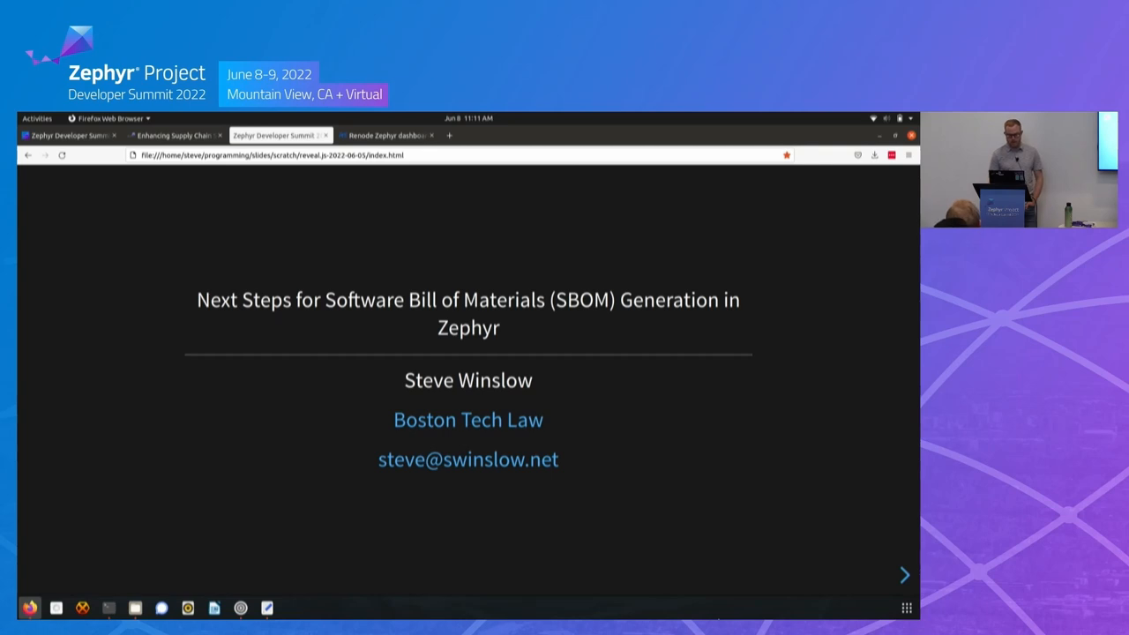
Advance from the SBOM generation title slide to the four-item agenda
left_click(904, 574)
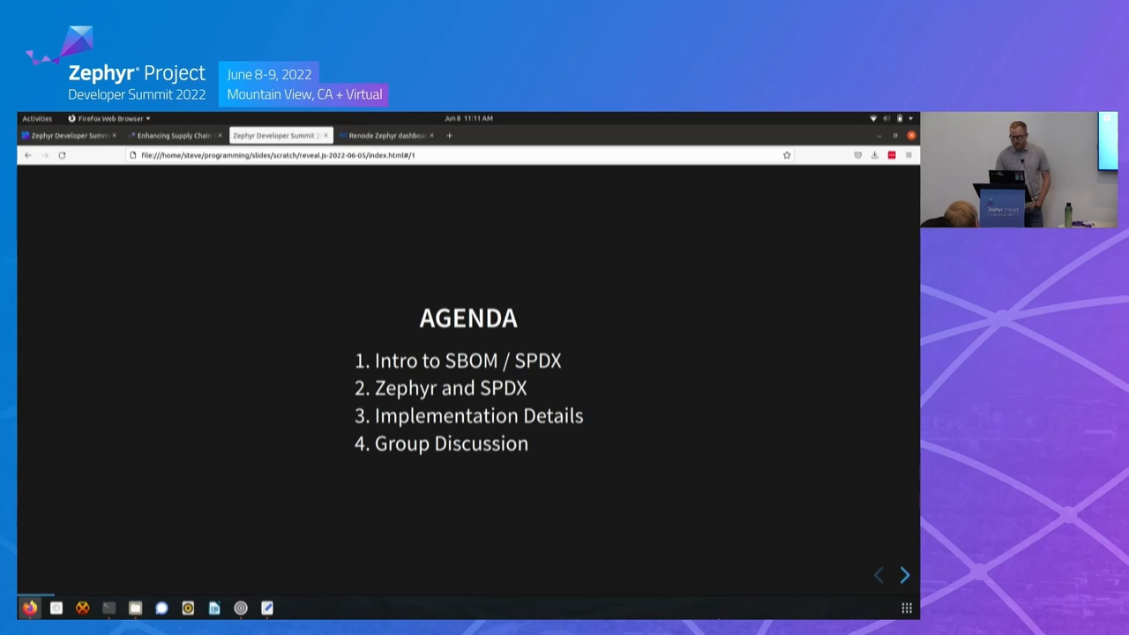
Advance to the 'What is an SBOM?' slide quoting the NTIA definition
left_click(903, 574)
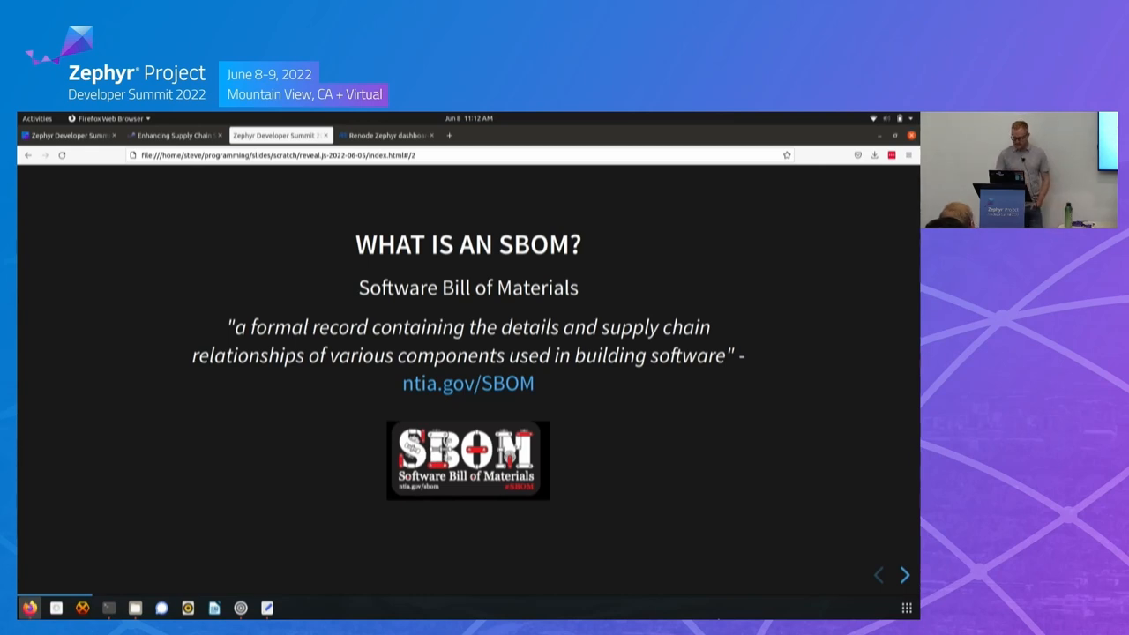
Advance to the 'What is SPDX?' slide citing ISO/IEC 5962:2021
left_click(904, 575)
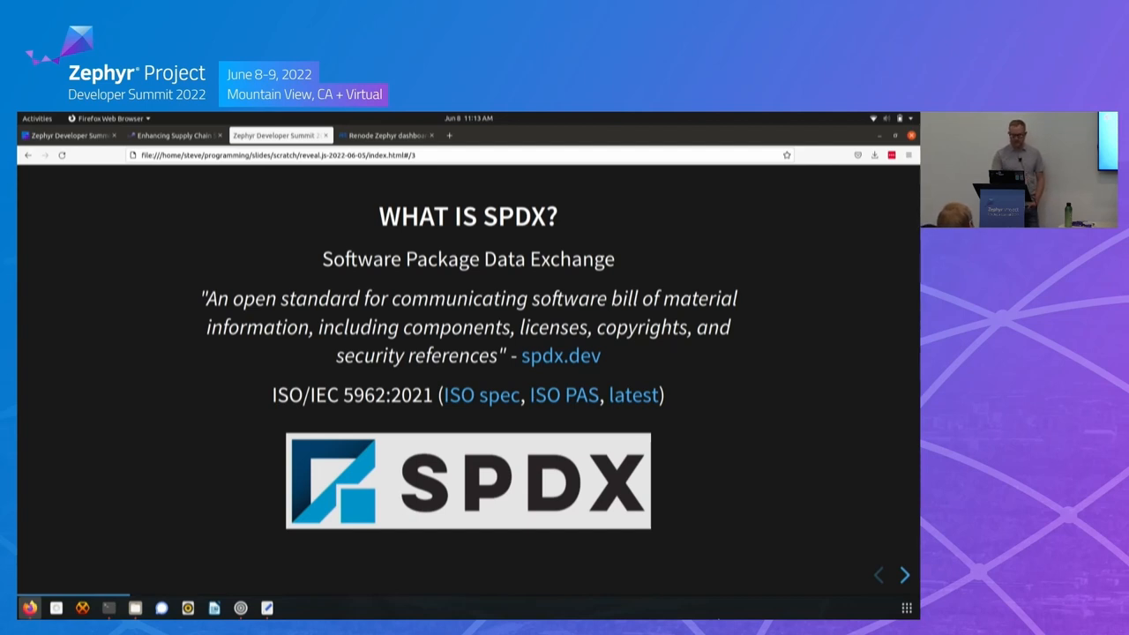
Advance to the 'Zephyr and SPDX' slide about west spdx in 2.6.0
left_click(903, 575)
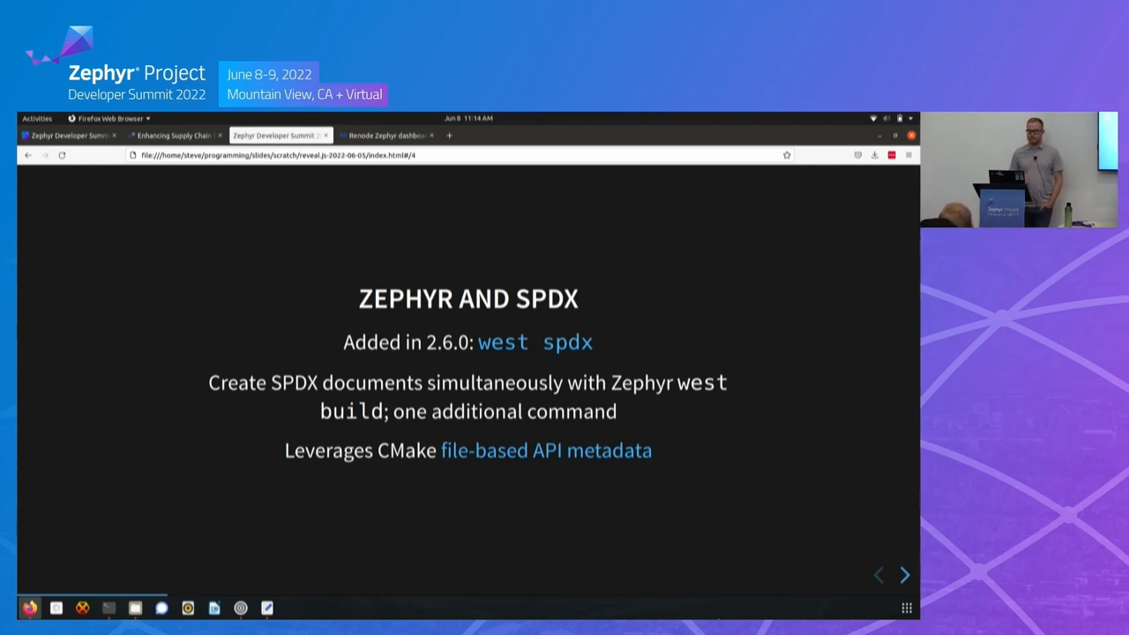
Step through the Zephyr build-graph diagram slides with zephyr, sdk, app and build regions
left_click(903, 574)
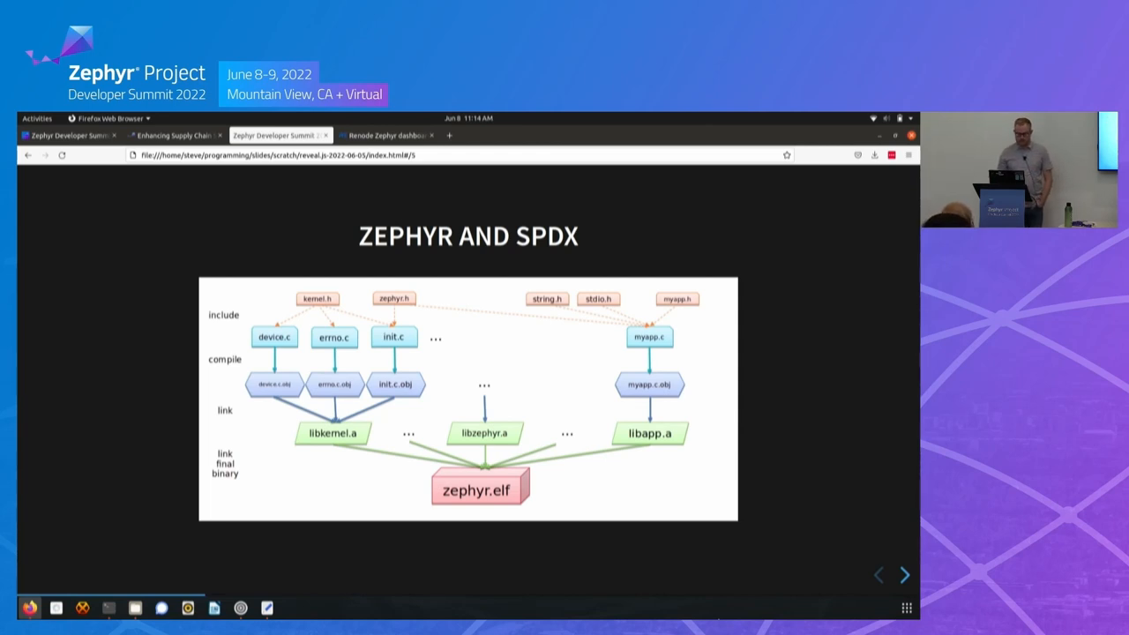
left_click(903, 574)
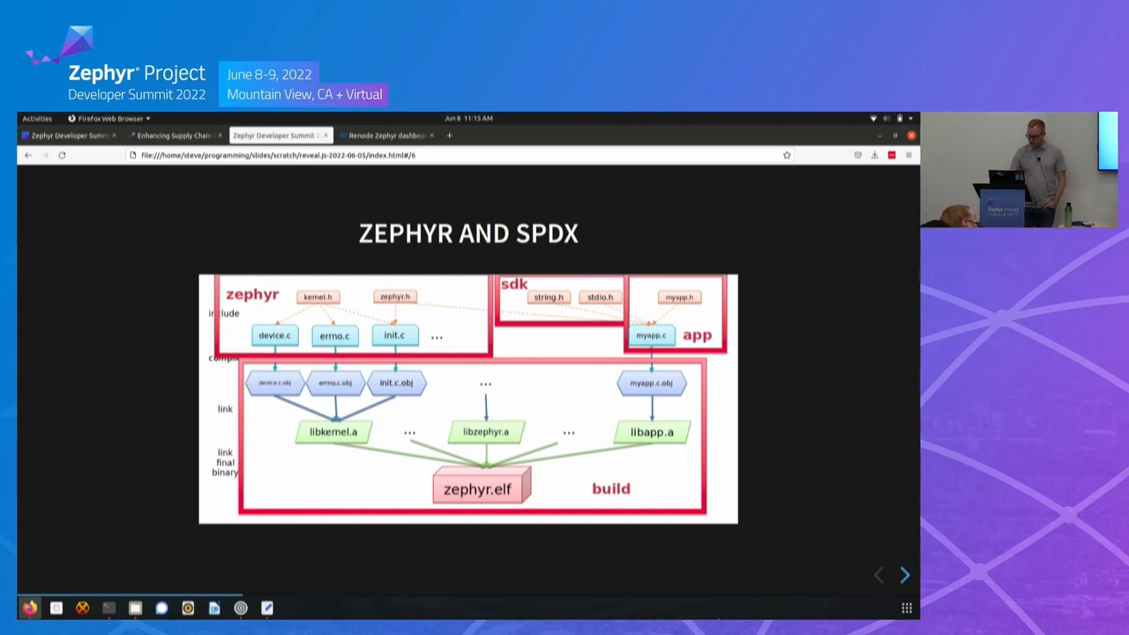
left_click(904, 575)
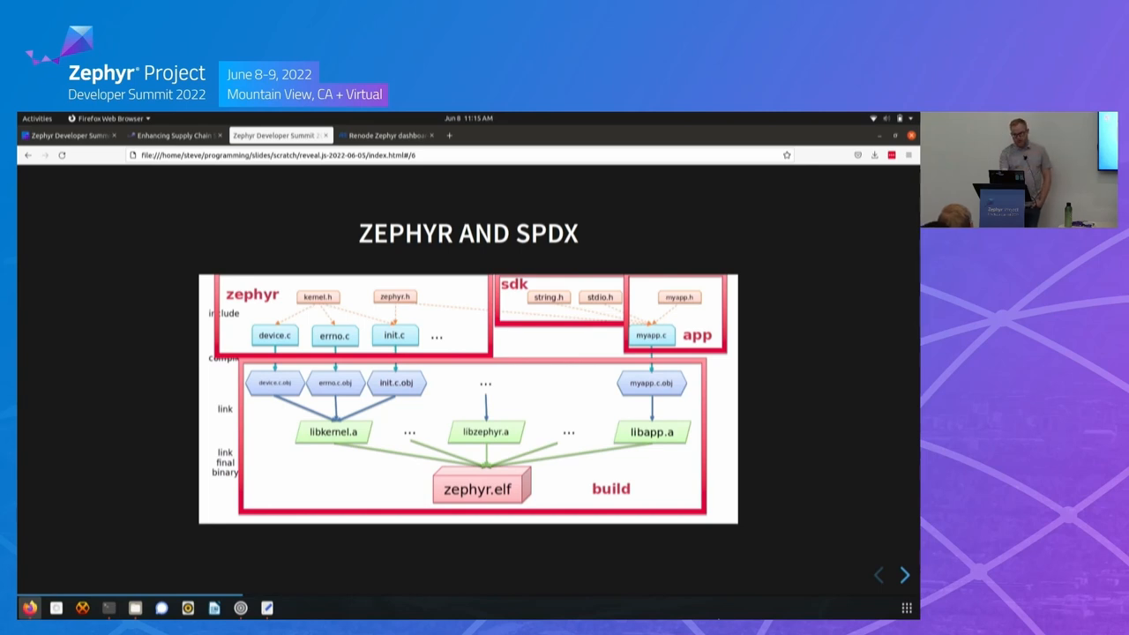
Advance to the slide linking build.spdx to zephyr.spdx, sdk.spdx and app.spdx
left_click(903, 575)
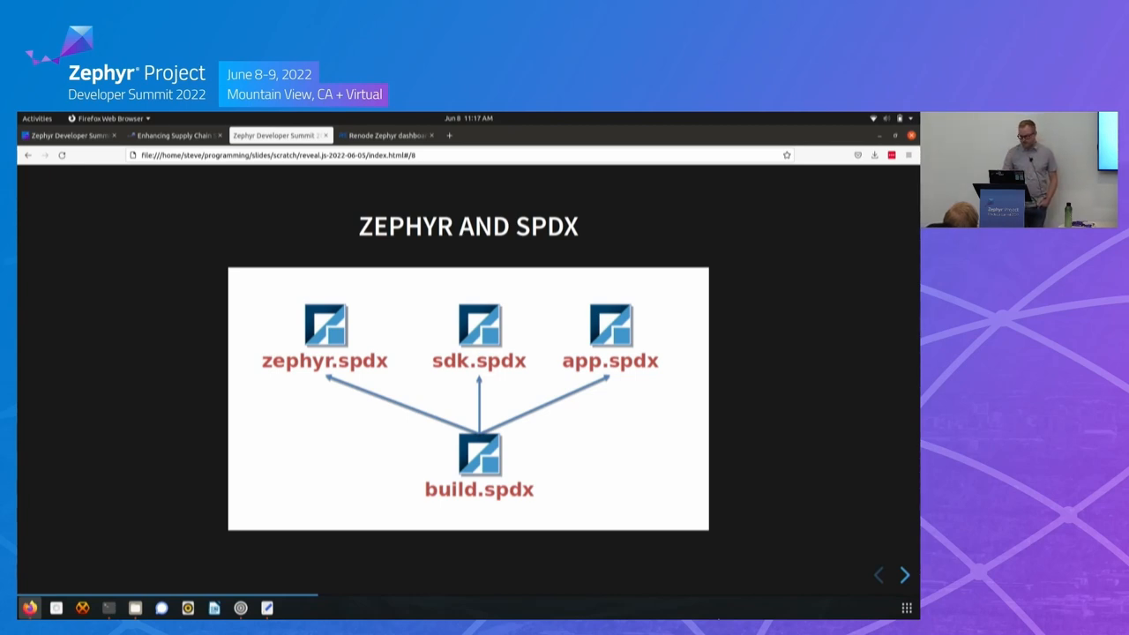
Advance to the zephyr.spdx and build.spdx excerpts showing libkernel.a GENERATED_FROM init.c
left_click(904, 575)
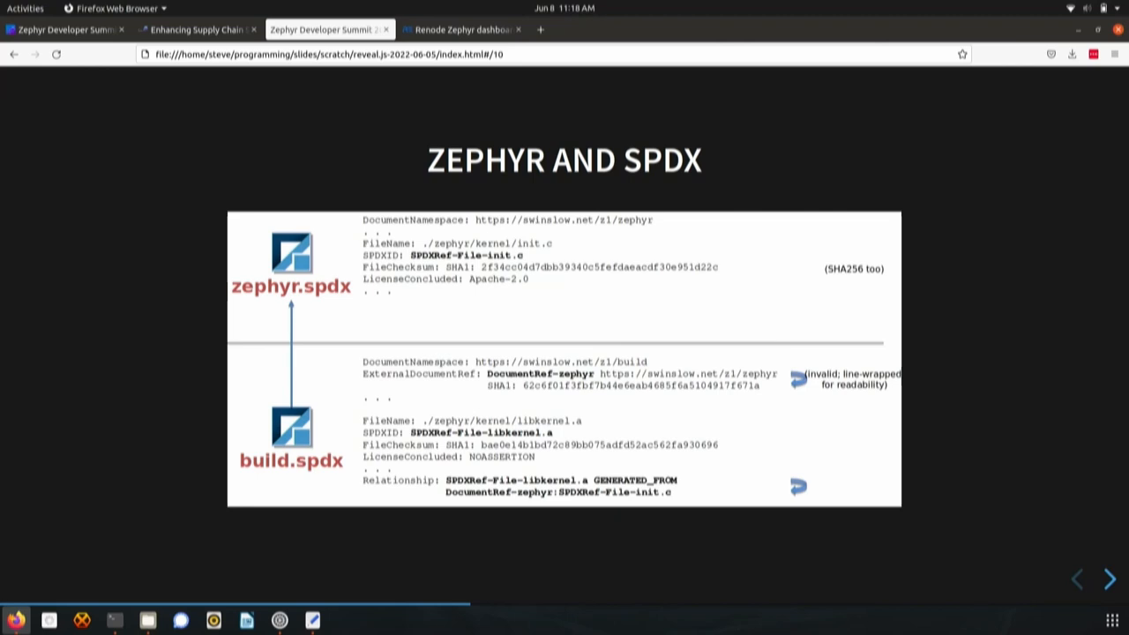
Advance to the Benefits slide on traceability, evidence, license management and standardization
left_click(1109, 579)
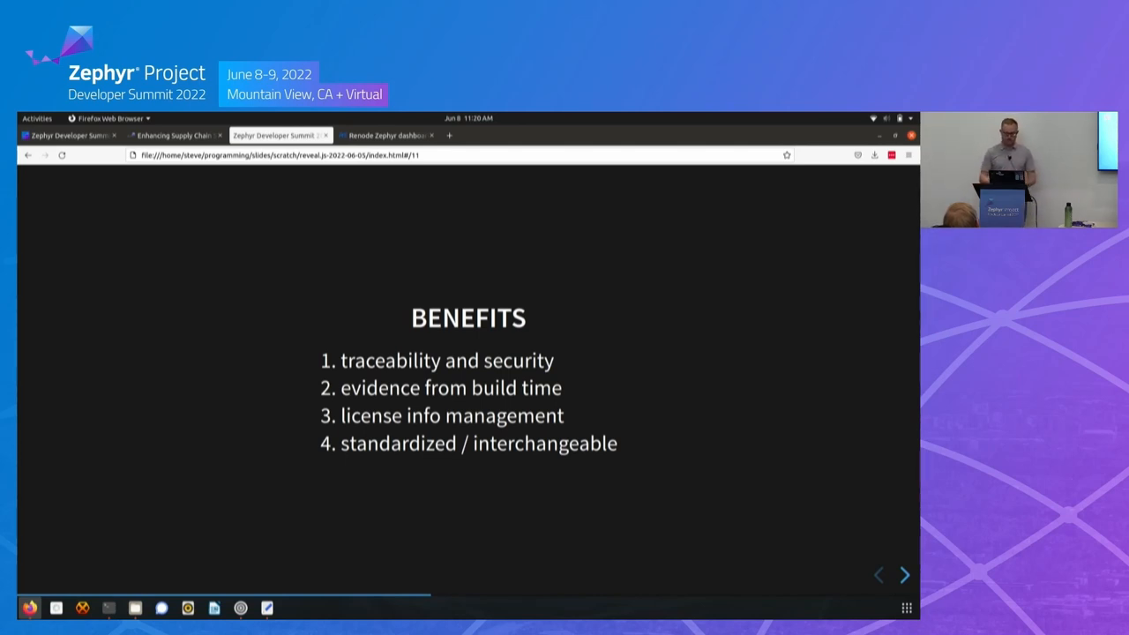
left_click(904, 575)
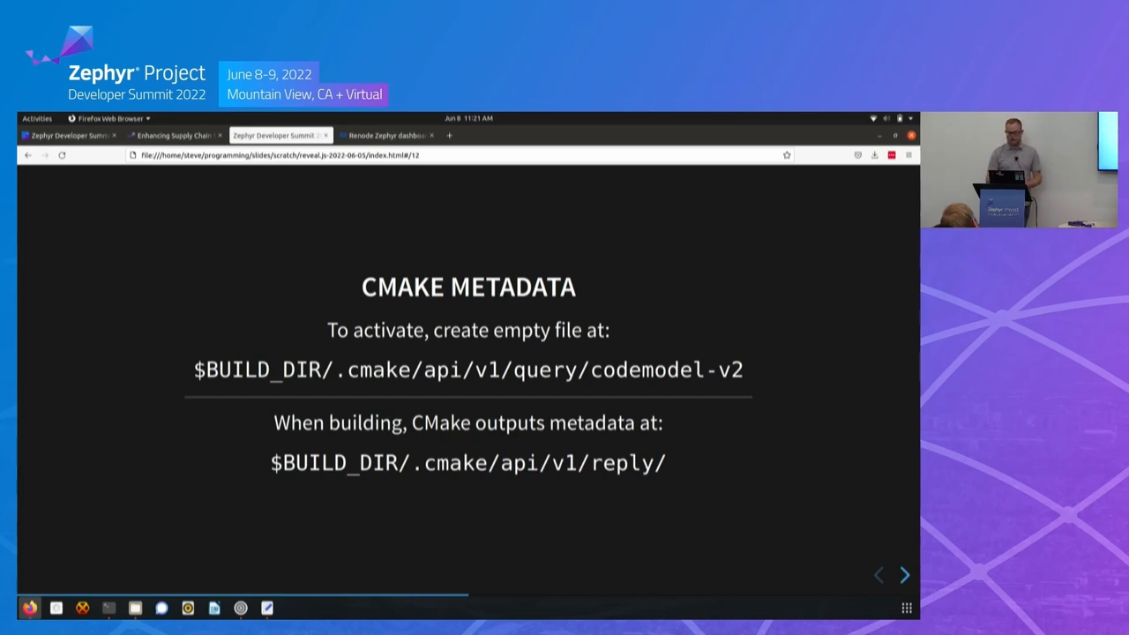
Advance through the CMake Metadata slides to the target dependency graph ending at zephyr_final
left_click(903, 575)
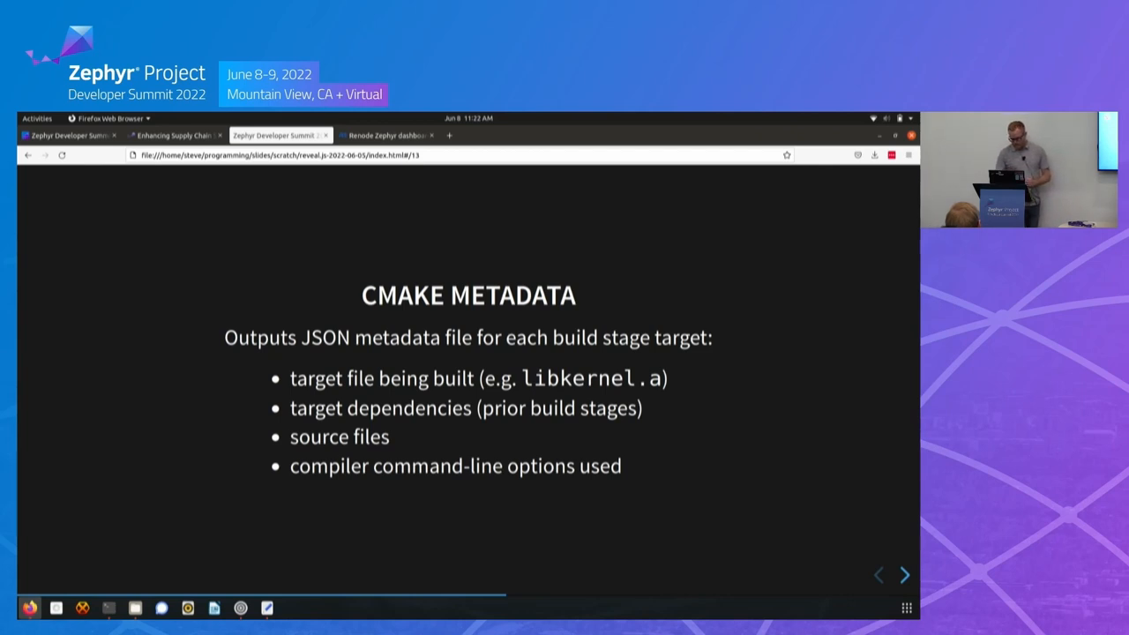
left_click(904, 575)
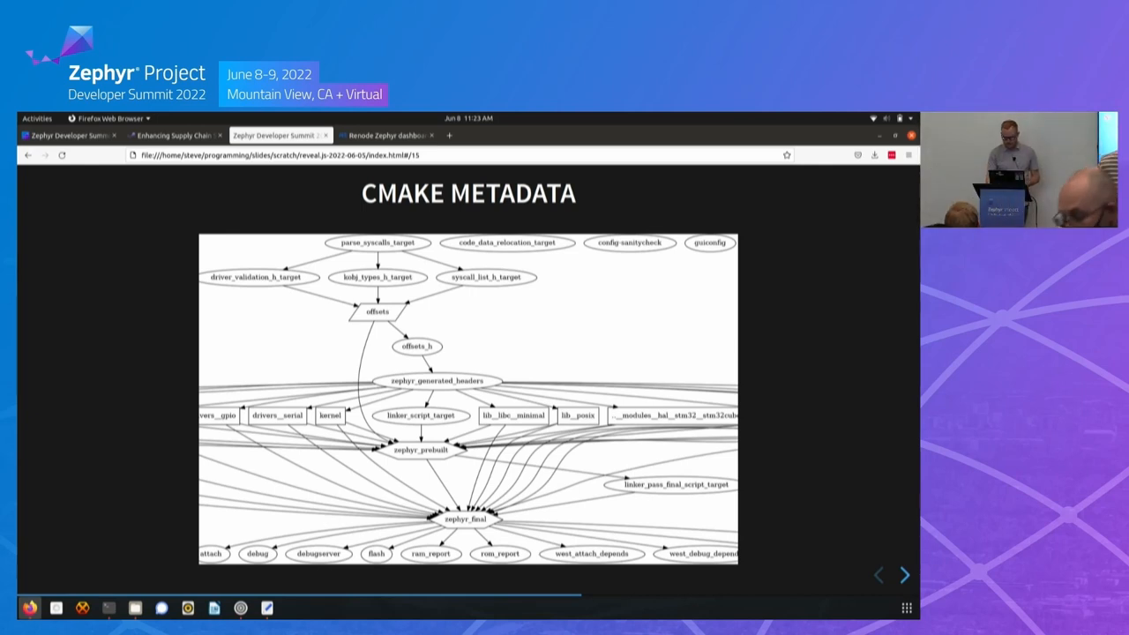
Advance to the ZSPDX slide with sbom.py entry point and west spdx invocation
left_click(903, 575)
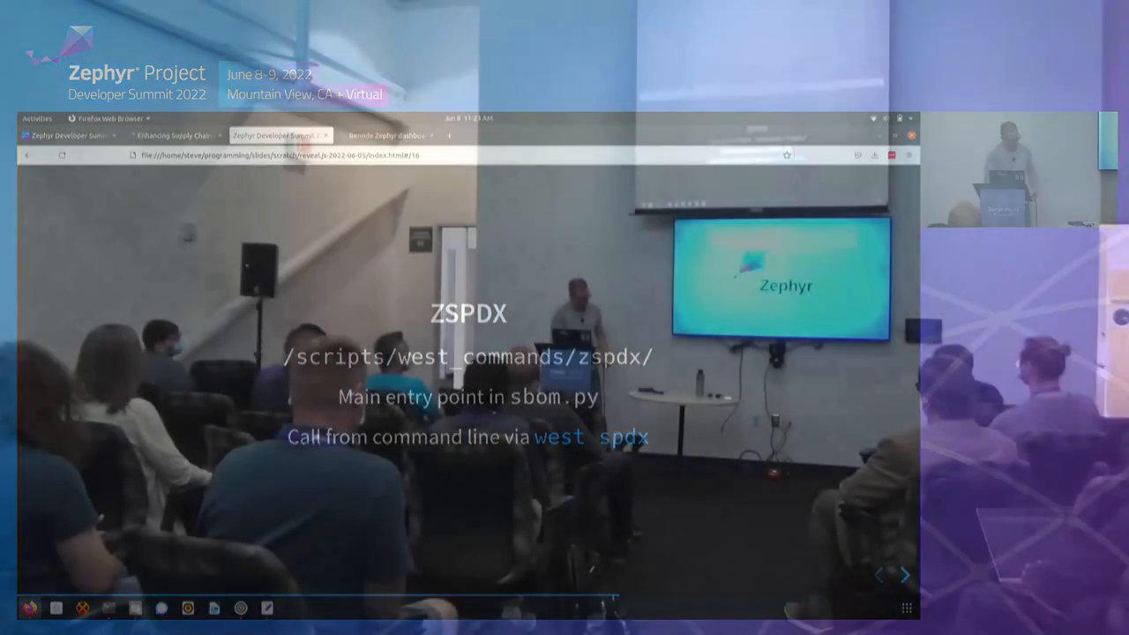
left_click(877, 575)
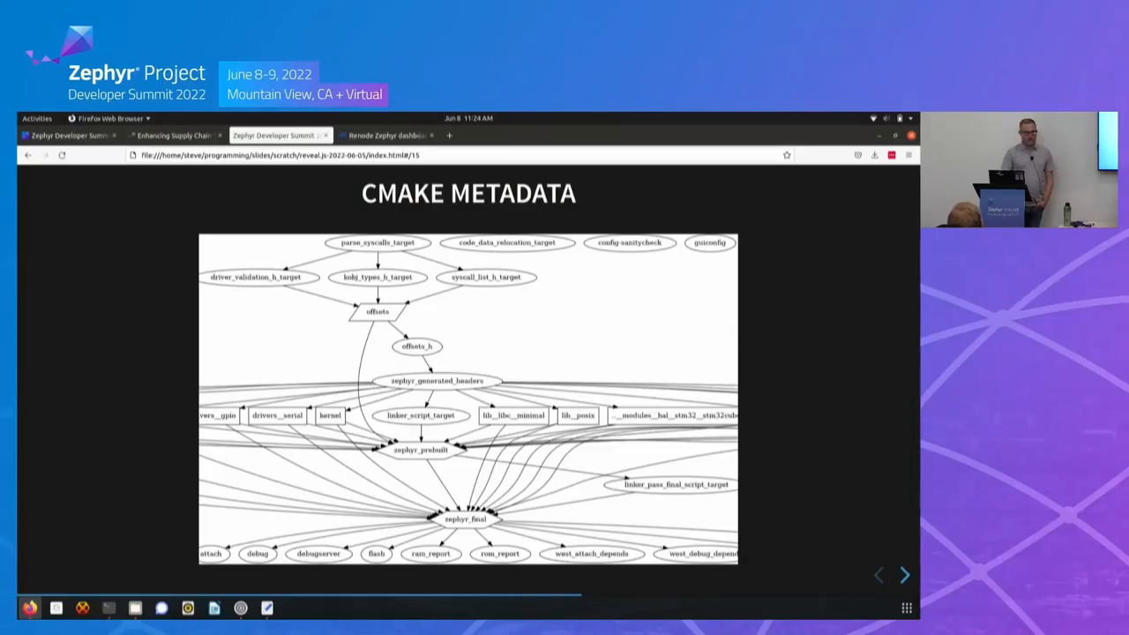
left_click(904, 575)
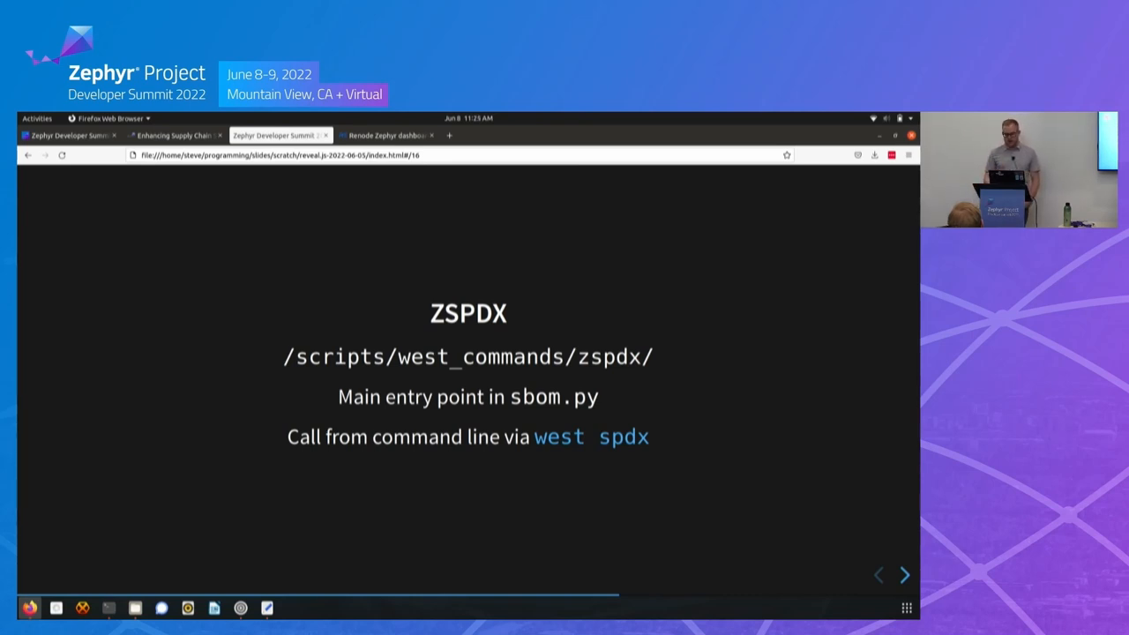
Advance from the ZSPDX scripts-path slide to the ZSPDX three-stages slide
left_click(903, 575)
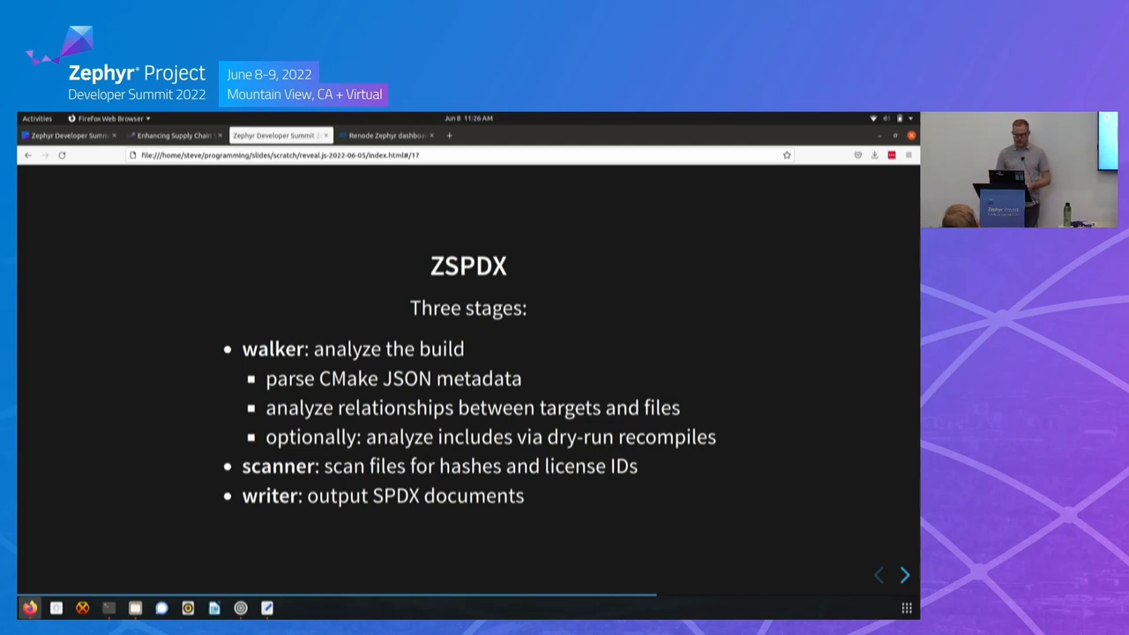
Advance from the ZSPDX three-stages slide to the Current Deficiencies slide
left_click(902, 575)
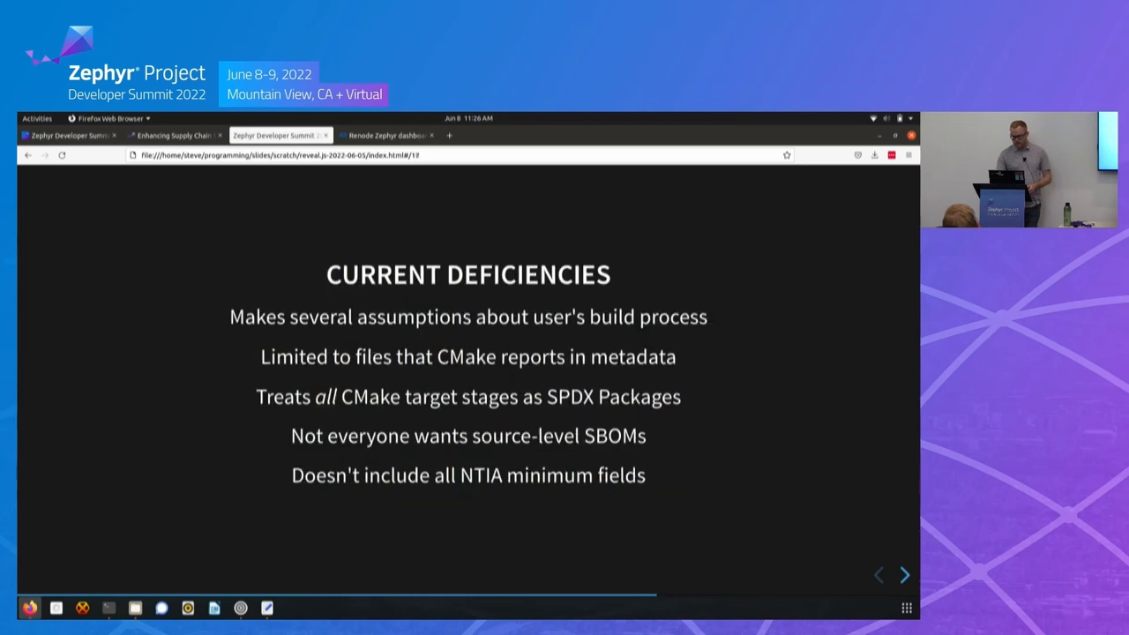
Step back to the ZSPDX walker/scanner/writer slide, then forward to Current Deficiencies
left_click(877, 575)
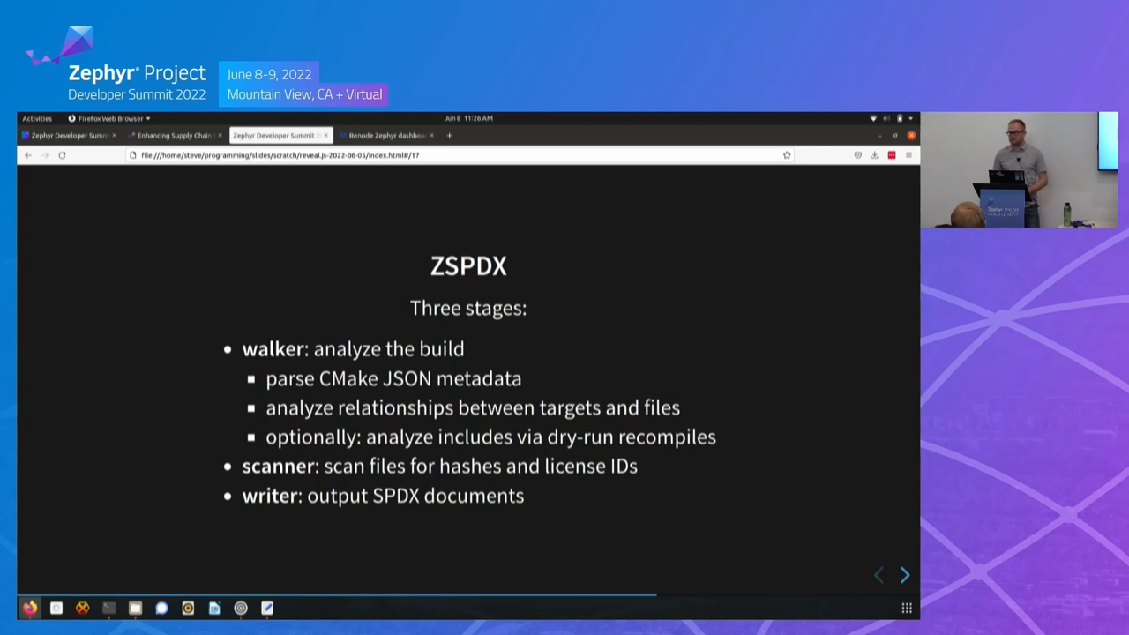
left_click(904, 575)
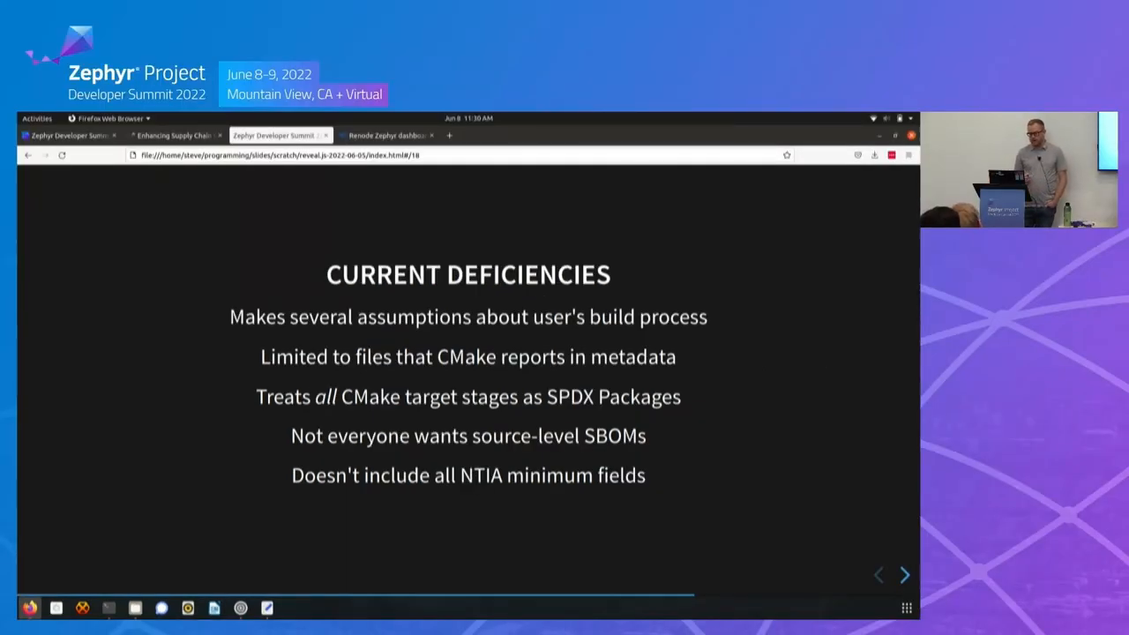
Return to the CMake metadata diagram, then advance to the DISCUSSION slide
left_click(877, 575)
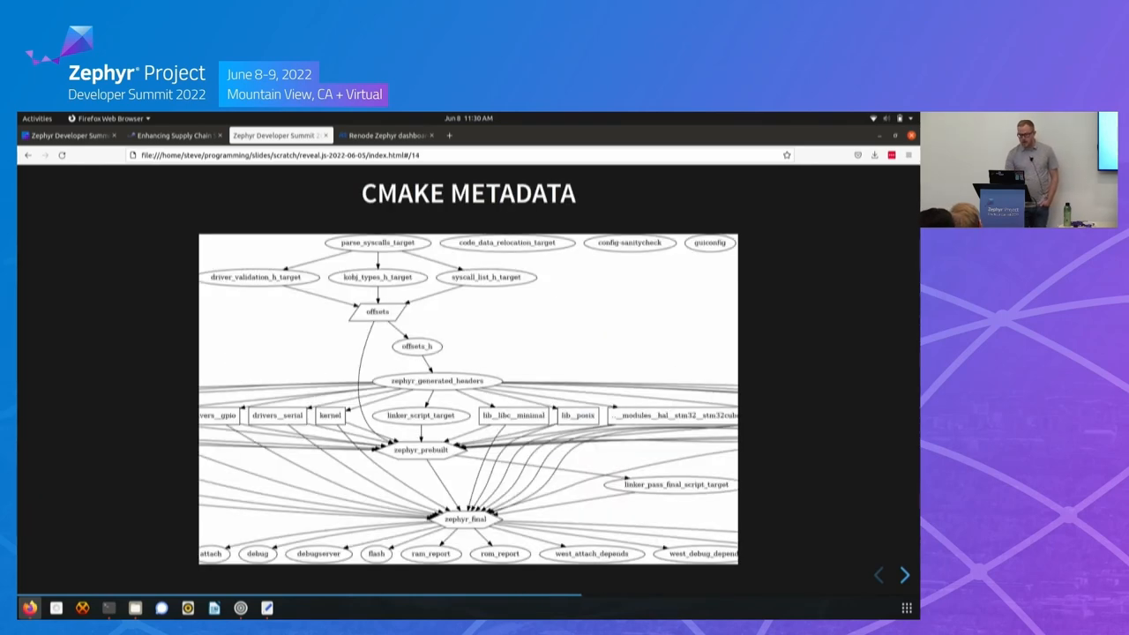
left_click(904, 575)
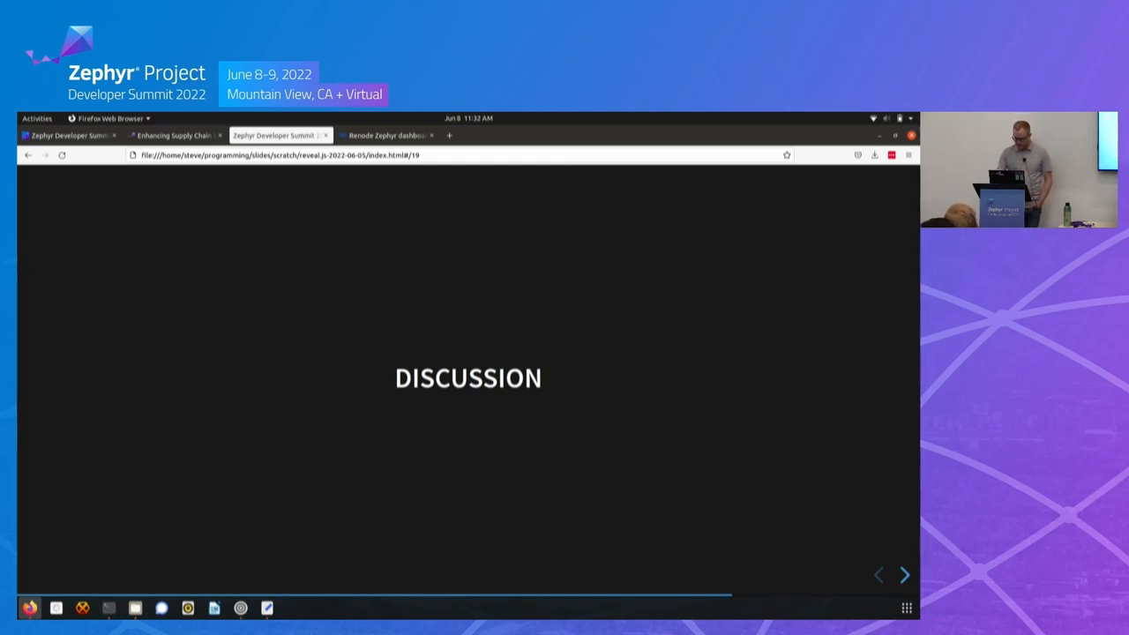
Advance from DISCUSSION to slide 20, asking who uses this and who is interested
left_click(904, 575)
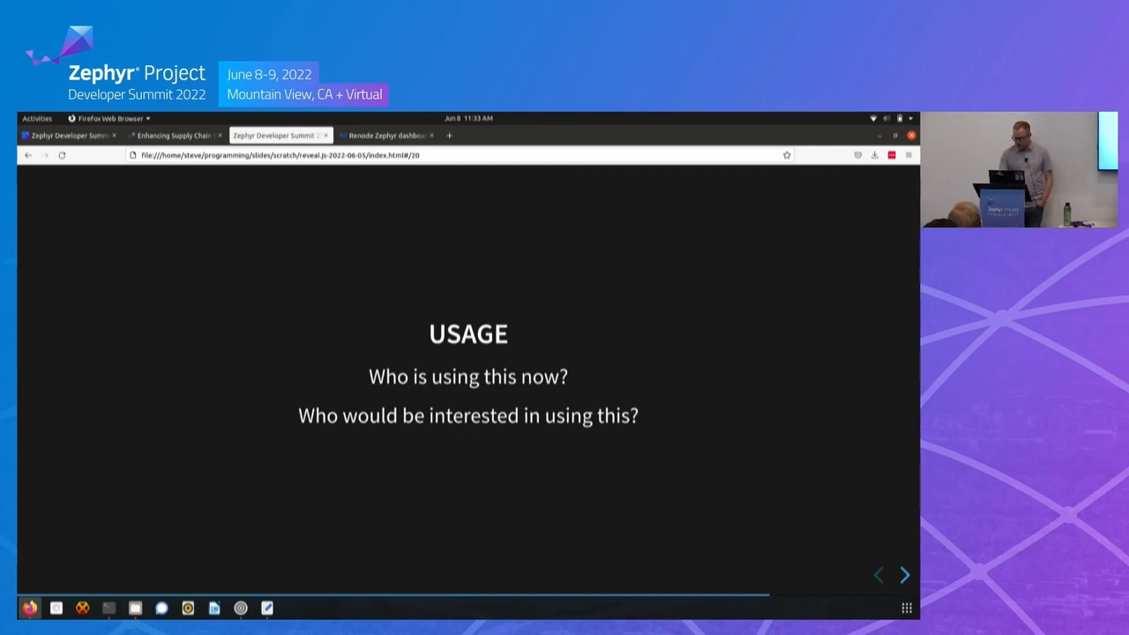
Advance past USAGE to slide 21, ASSUMPTIONS, on CMake, code trees and file relationships
left_click(904, 574)
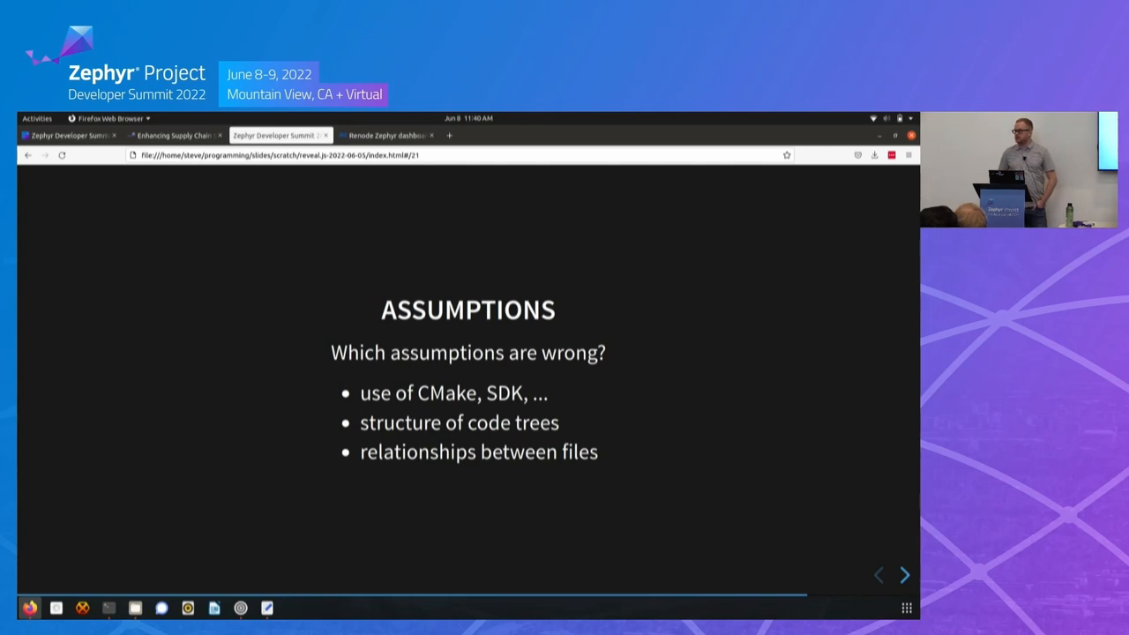
Advance through COMMUNITY to the final CC-BY-4.0 THANK YOU slide 24
left_click(904, 575)
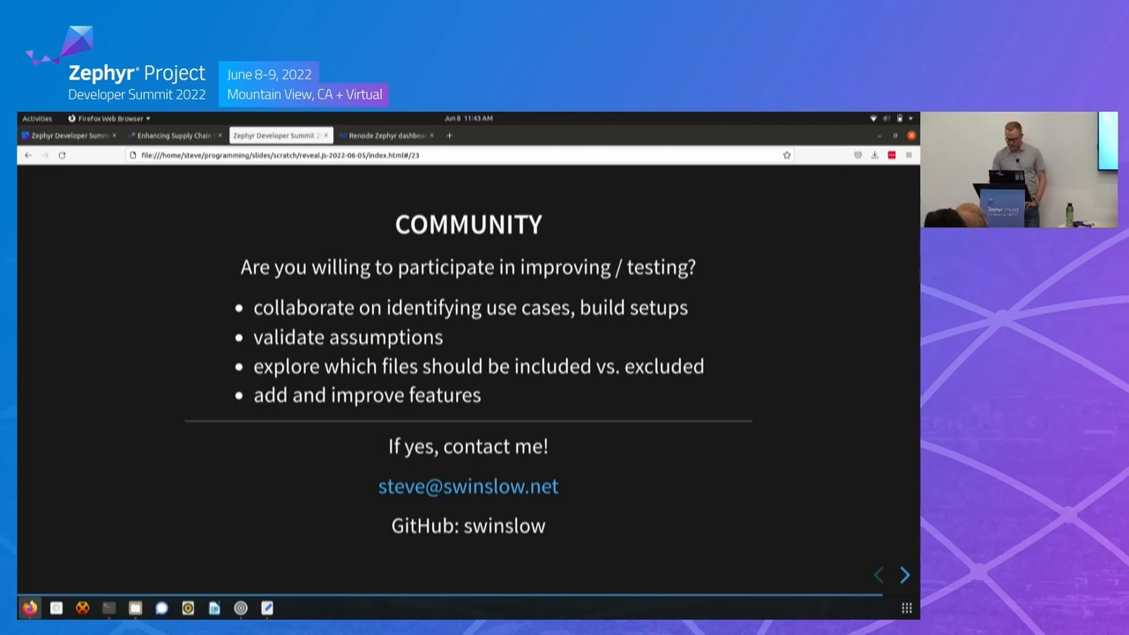
left_click(903, 575)
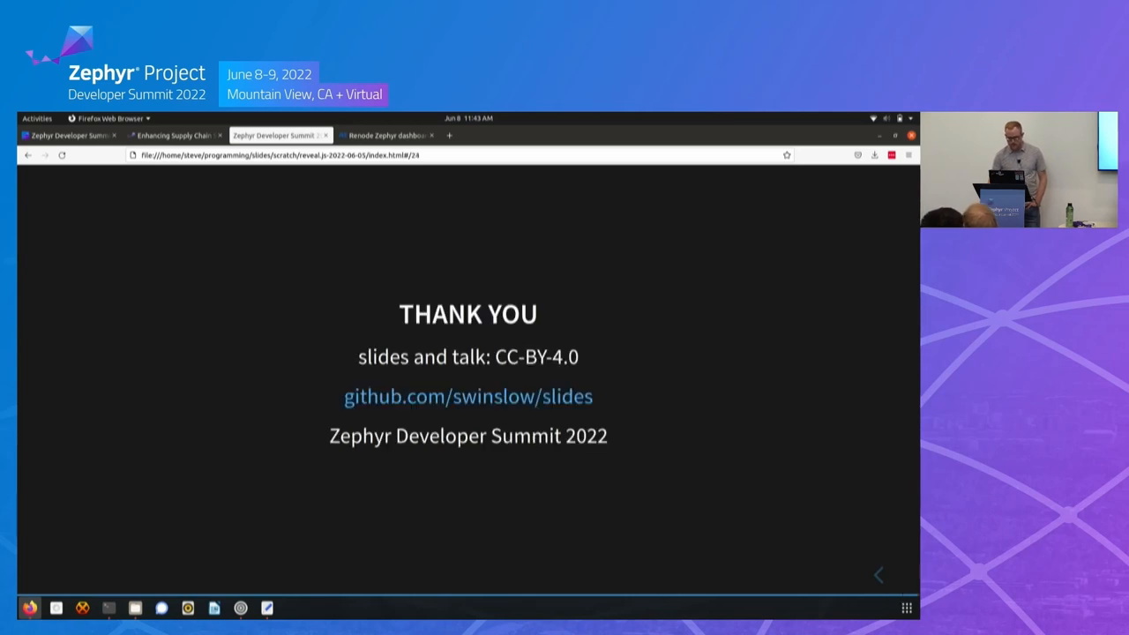